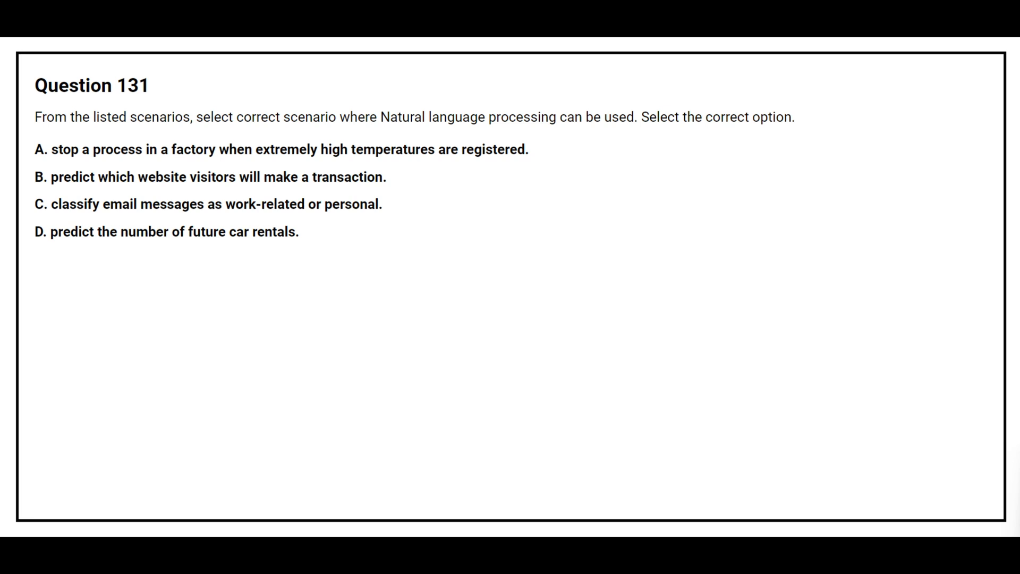
Advance to Question 133, the Azure OpenAI model matching question with an empty Answer Area
left_click(208, 205)
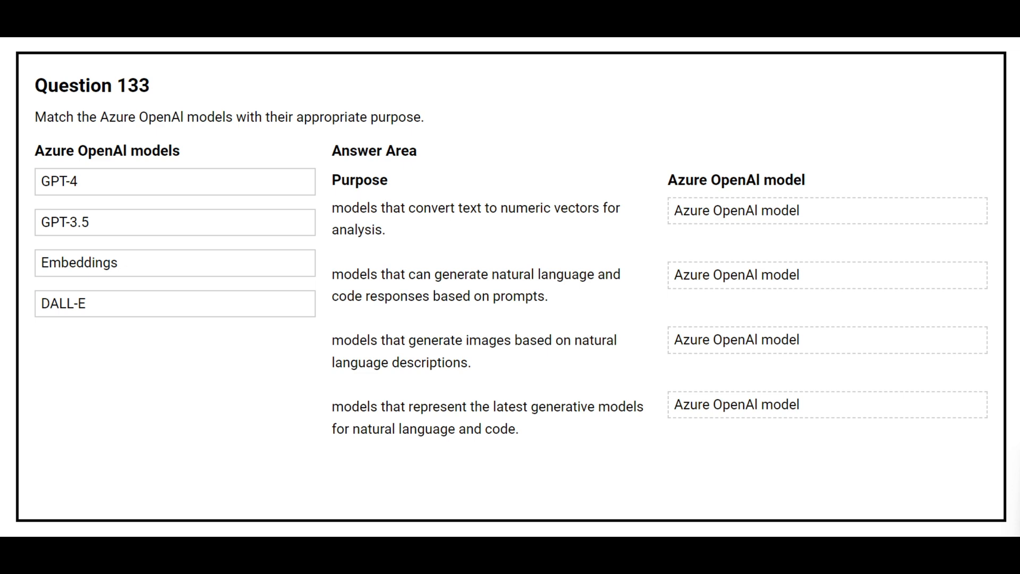
Match Embeddings to text-to-vector models and GPT-3.5 to natural language and code responses
left_click_drag(174, 262, 827, 210)
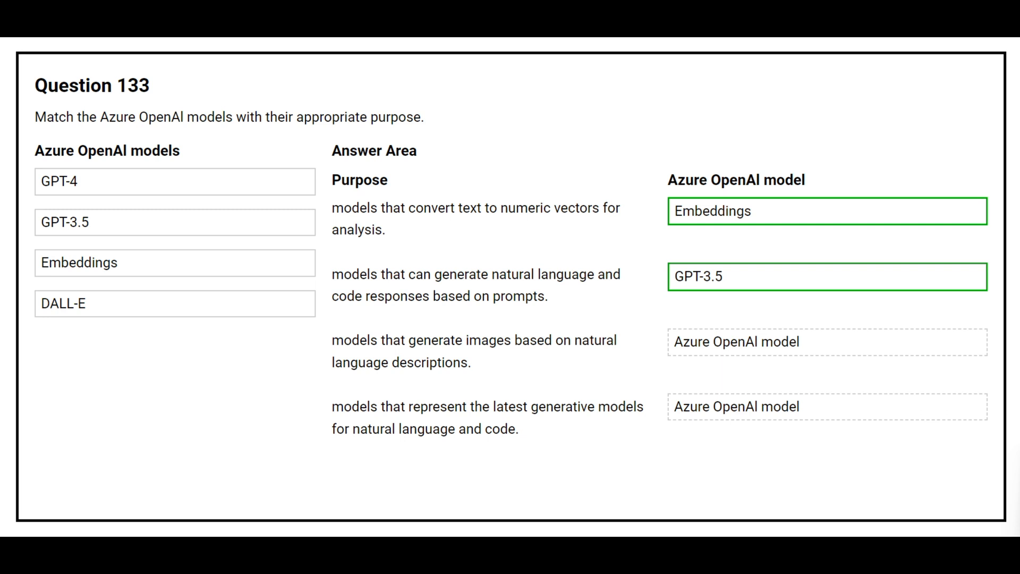
left_click_drag(63, 303, 827, 341)
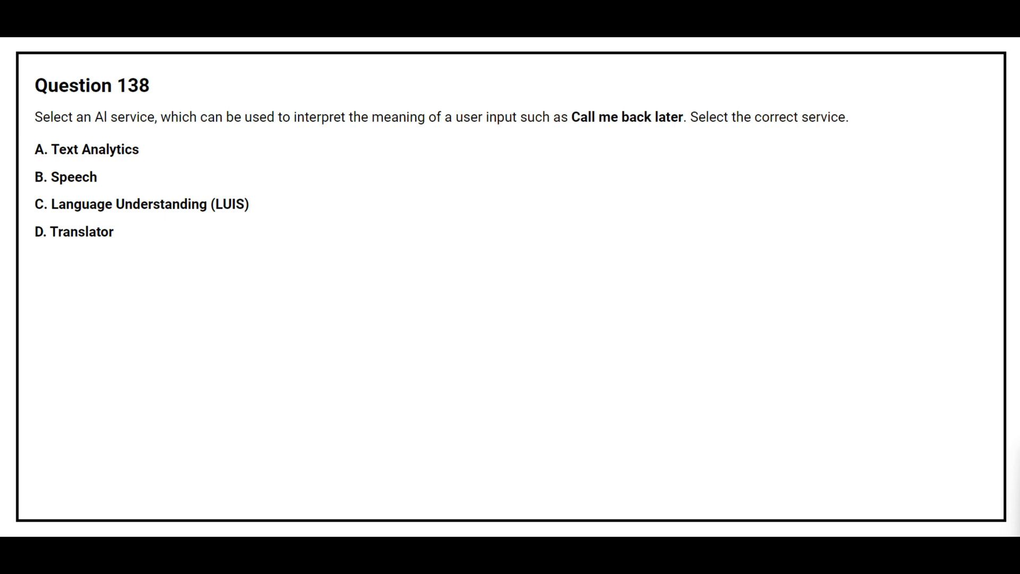
Advance to the Question 138 slide showing its four AI service answer options
left_click(140, 204)
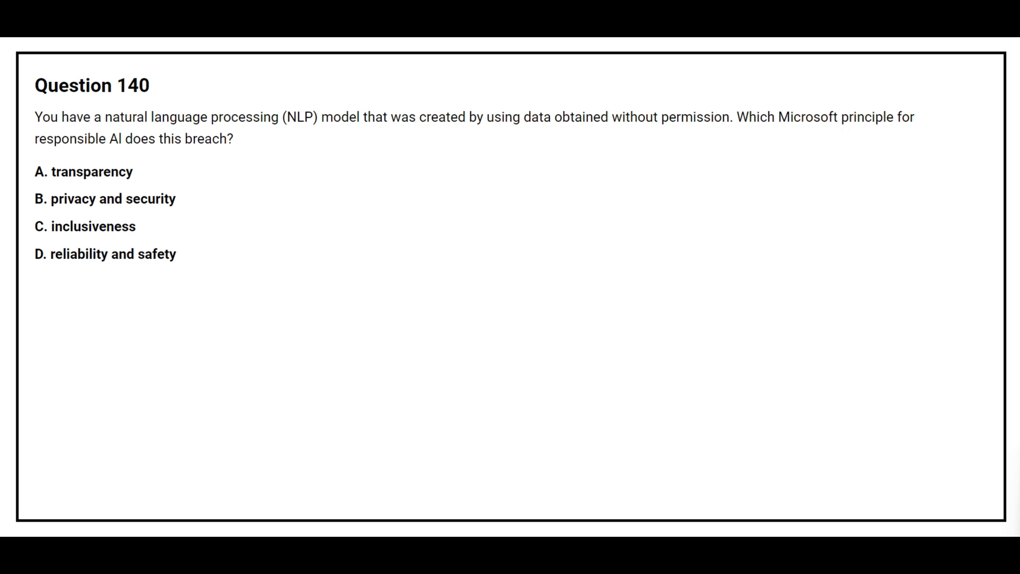
Reveal privacy and security (option B) in green as Question 140's correct answer
left_click(106, 199)
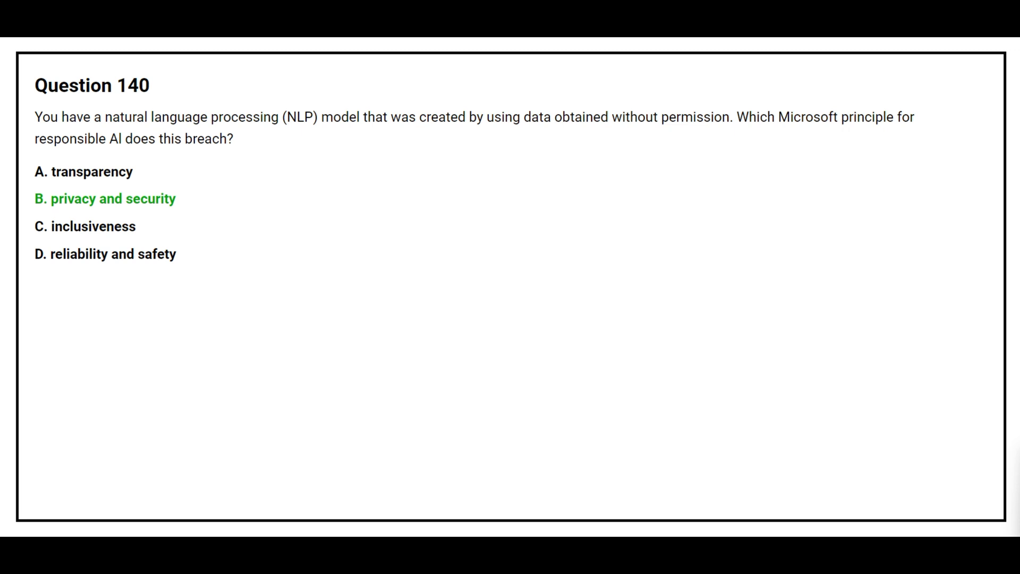